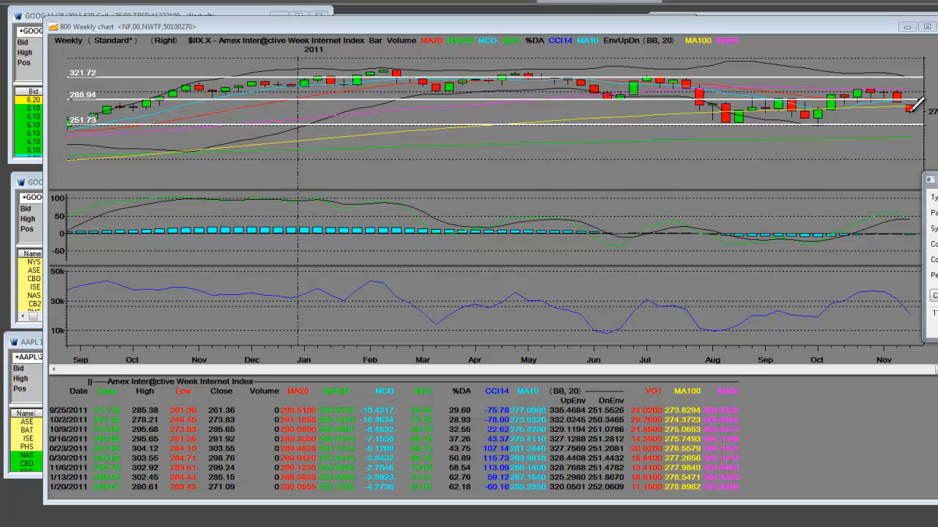
mouse_move(714, 91)
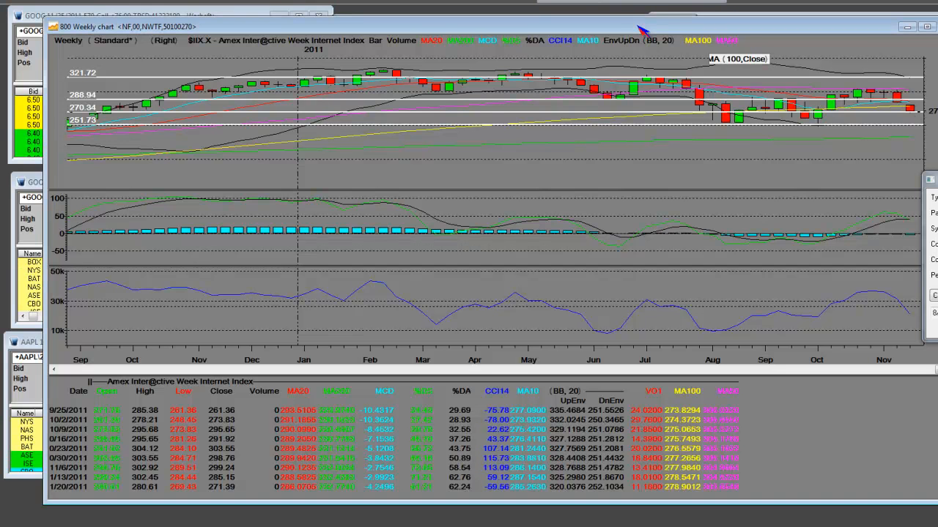
mouse_move(460, 148)
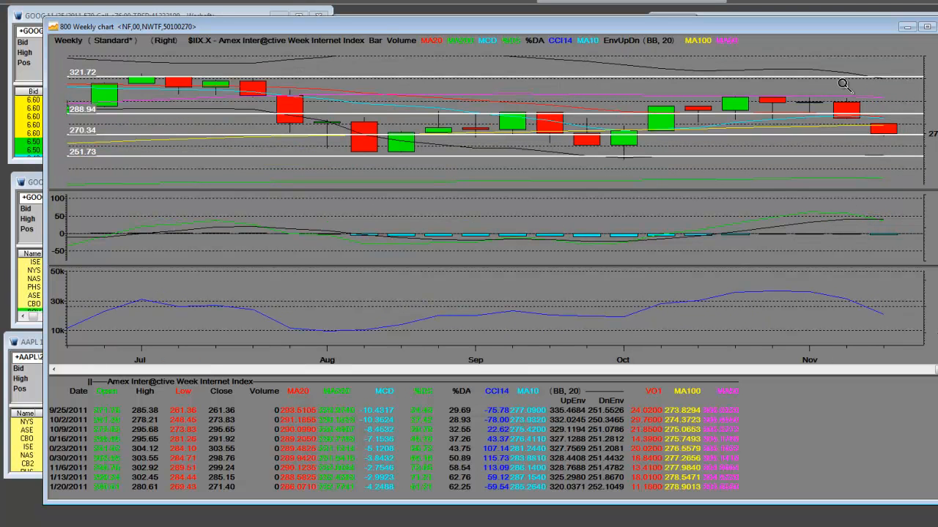
mouse_move(815, 111)
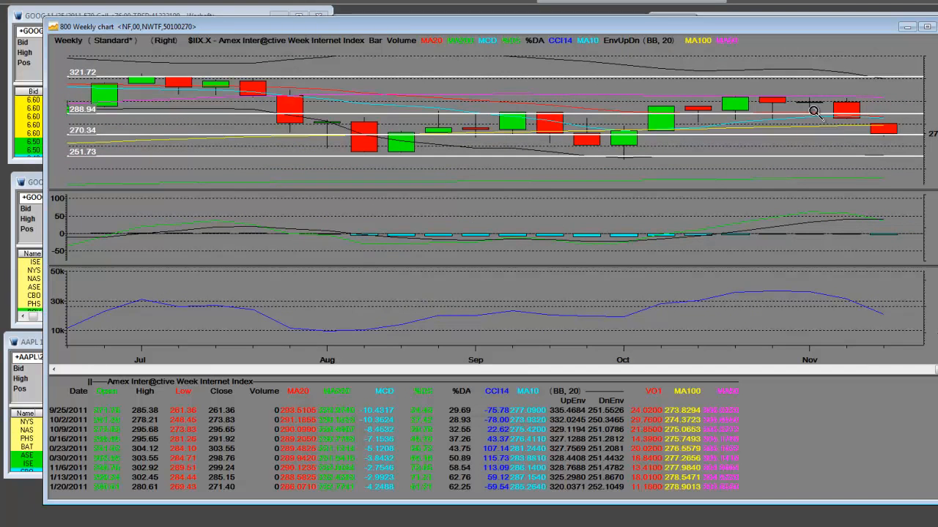